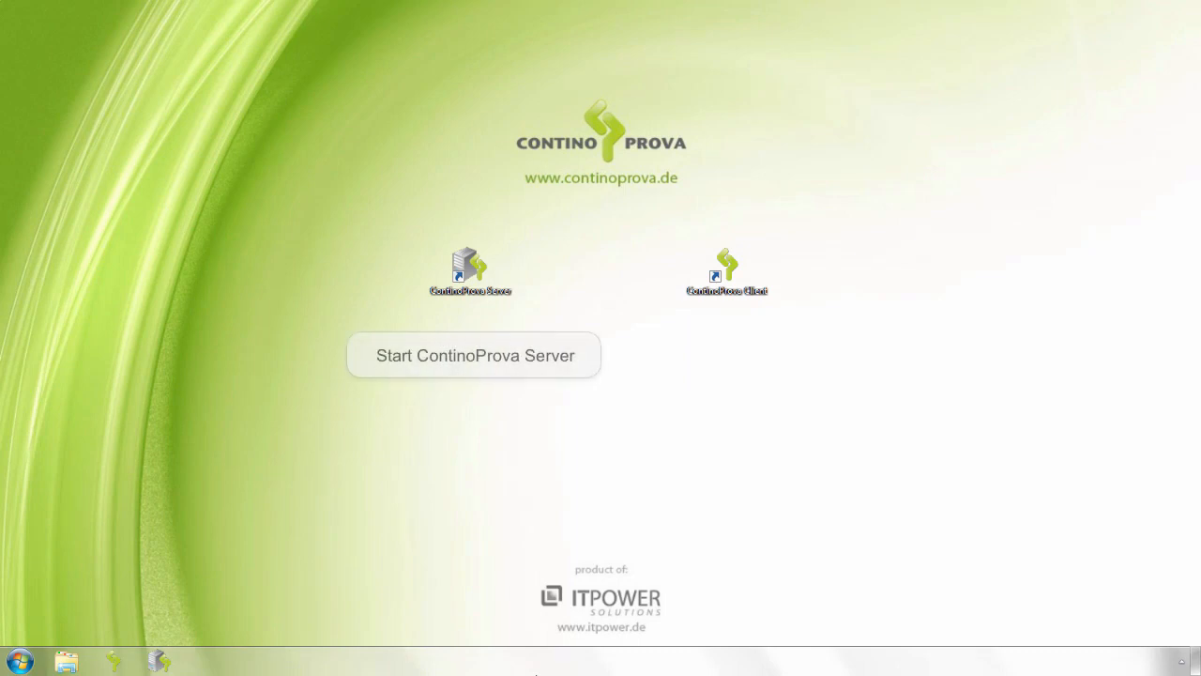
# Step: Launch ContinoProva Server from the splash screen and start the demo server's services
pyautogui.click(469, 266)
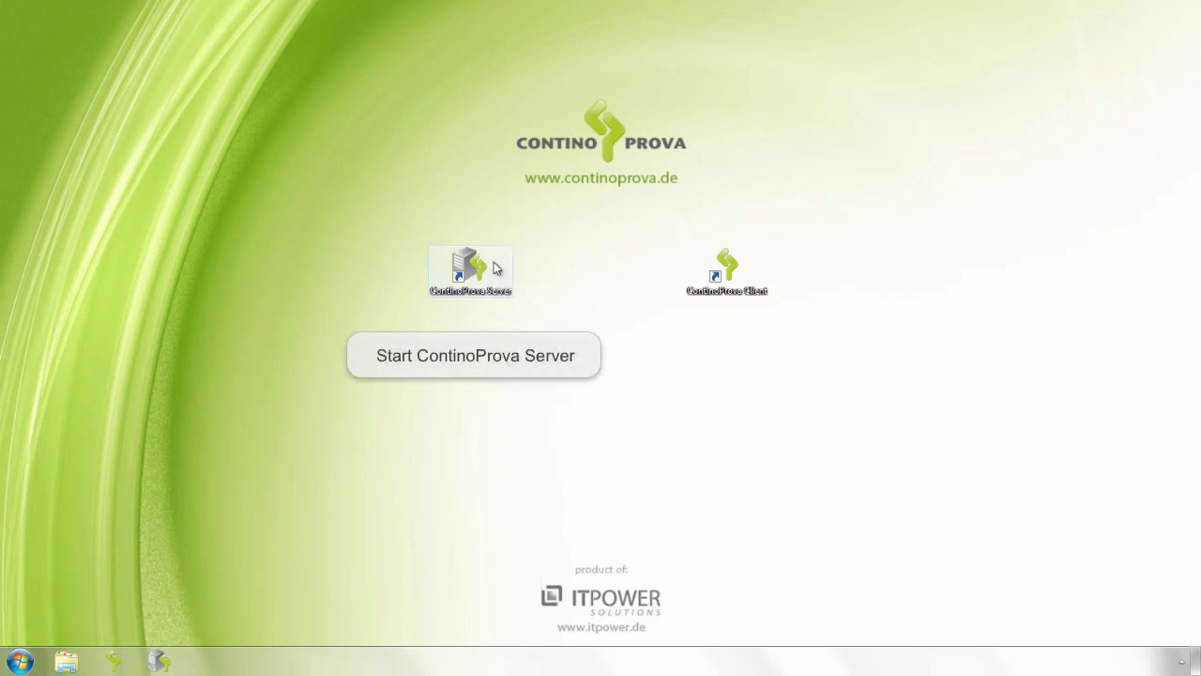
pyautogui.click(472, 354)
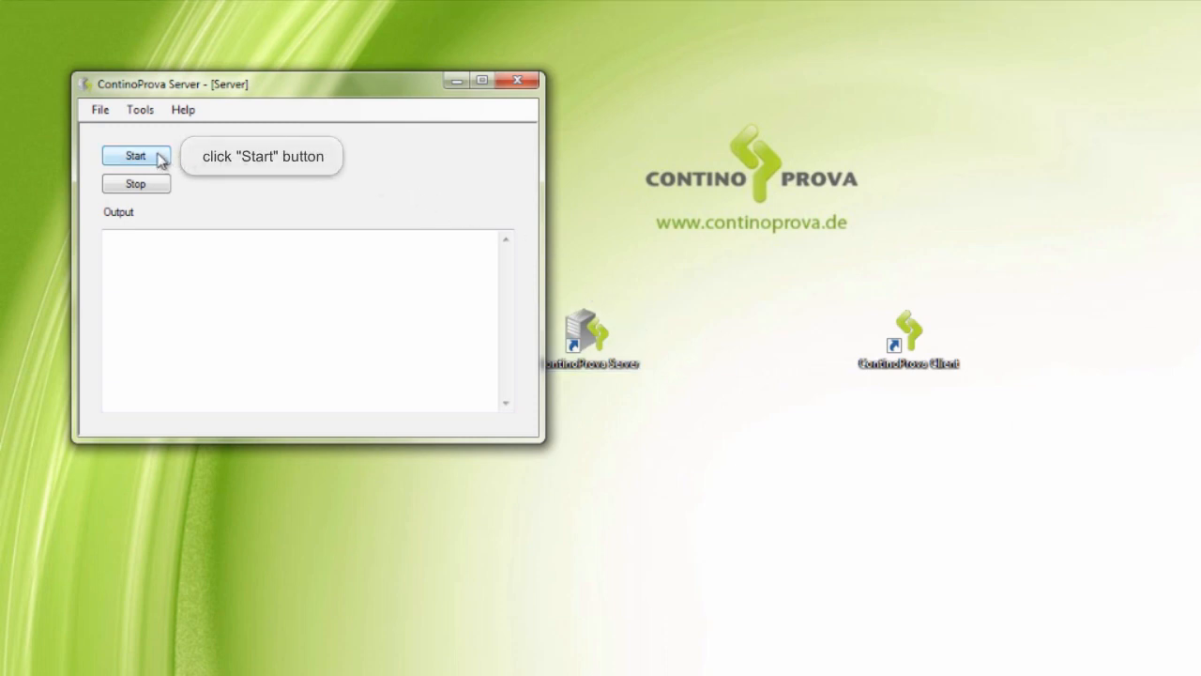
pyautogui.click(135, 156)
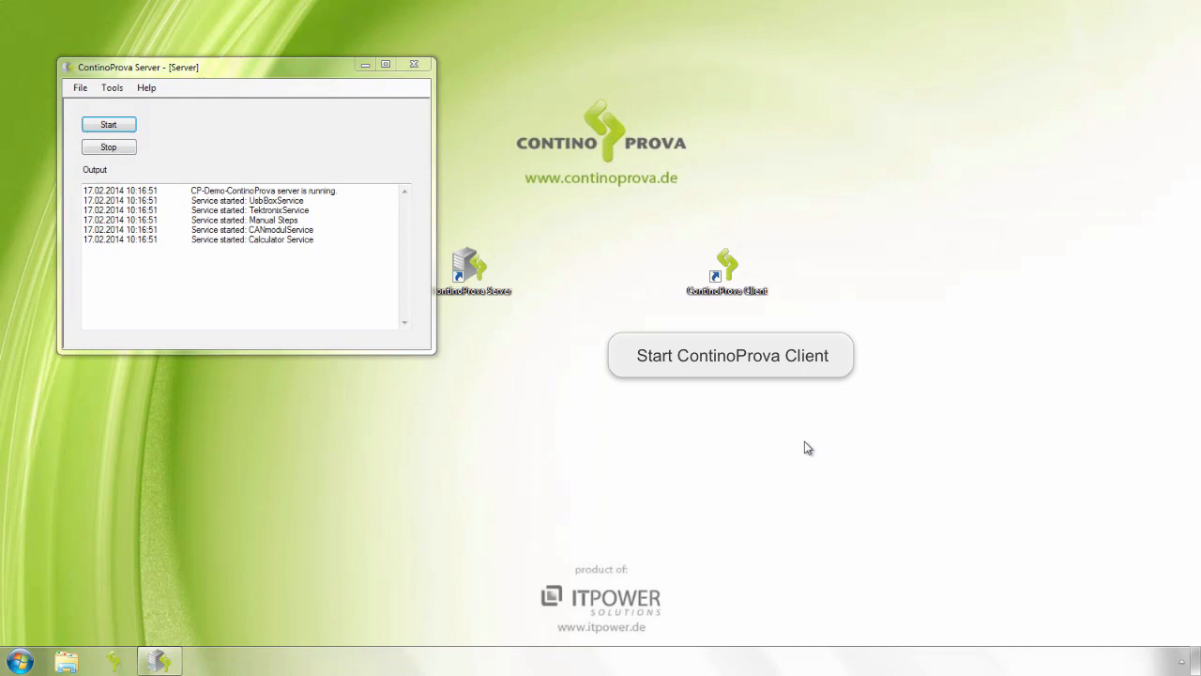
# Step: Start the ContinoProva client and open the existing Test project via File > Open Project
pyautogui.click(728, 272)
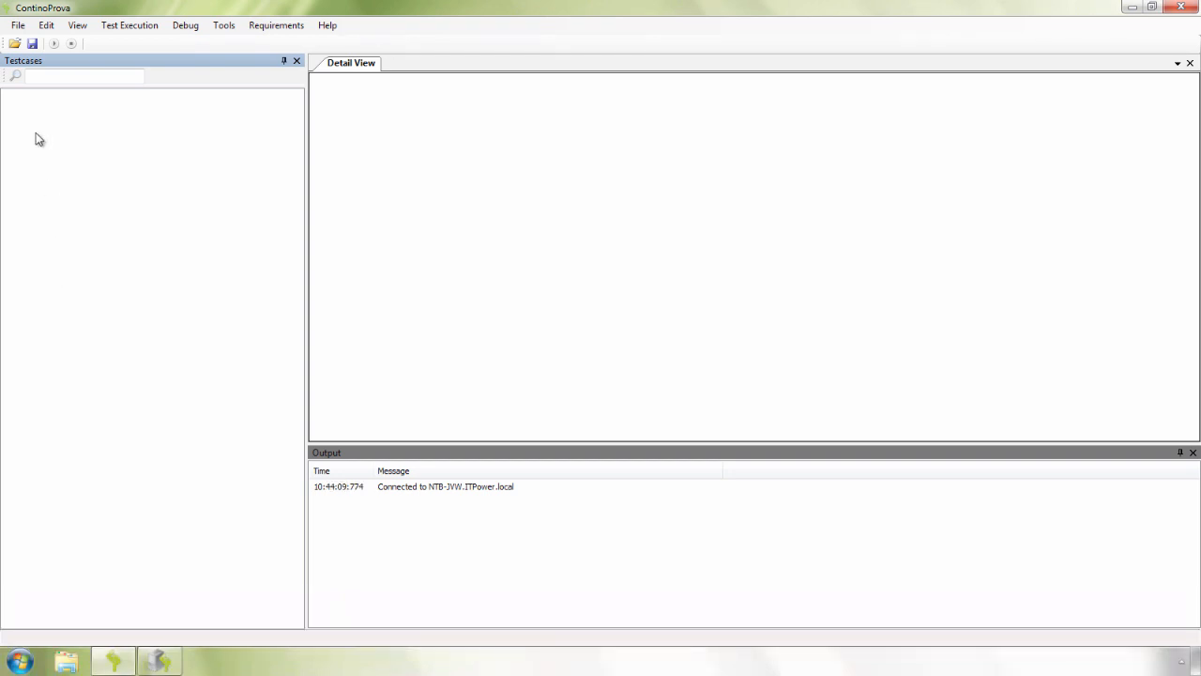
pyautogui.click(11, 26)
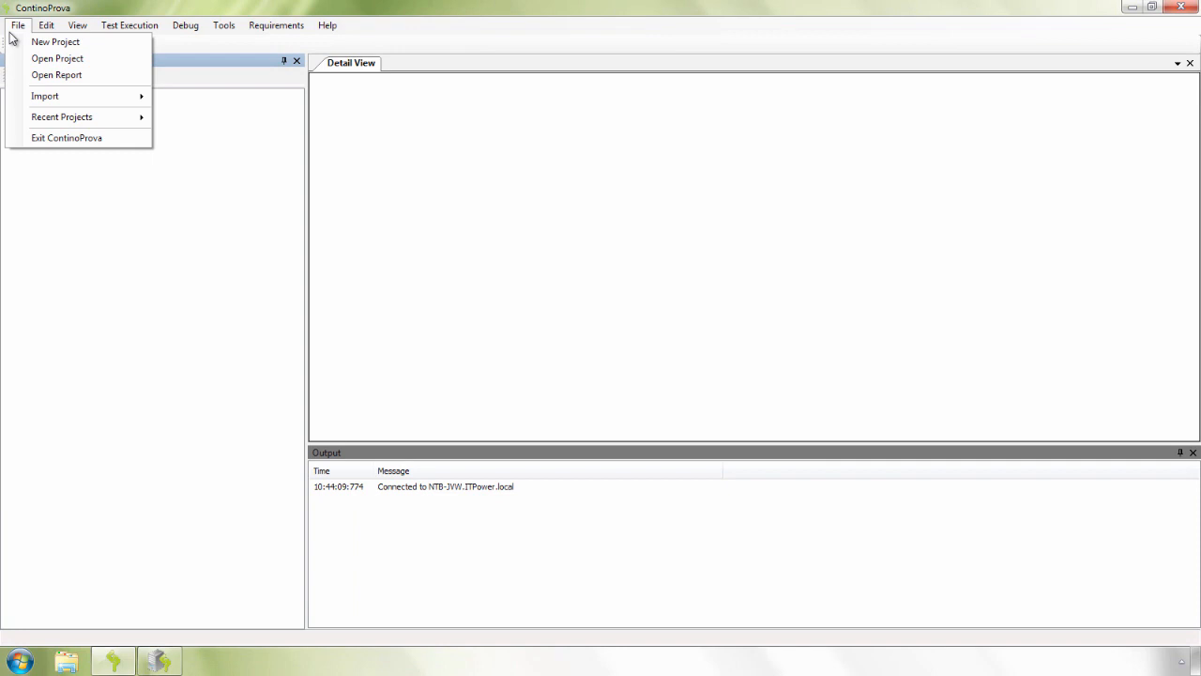
pyautogui.moveTo(56, 58)
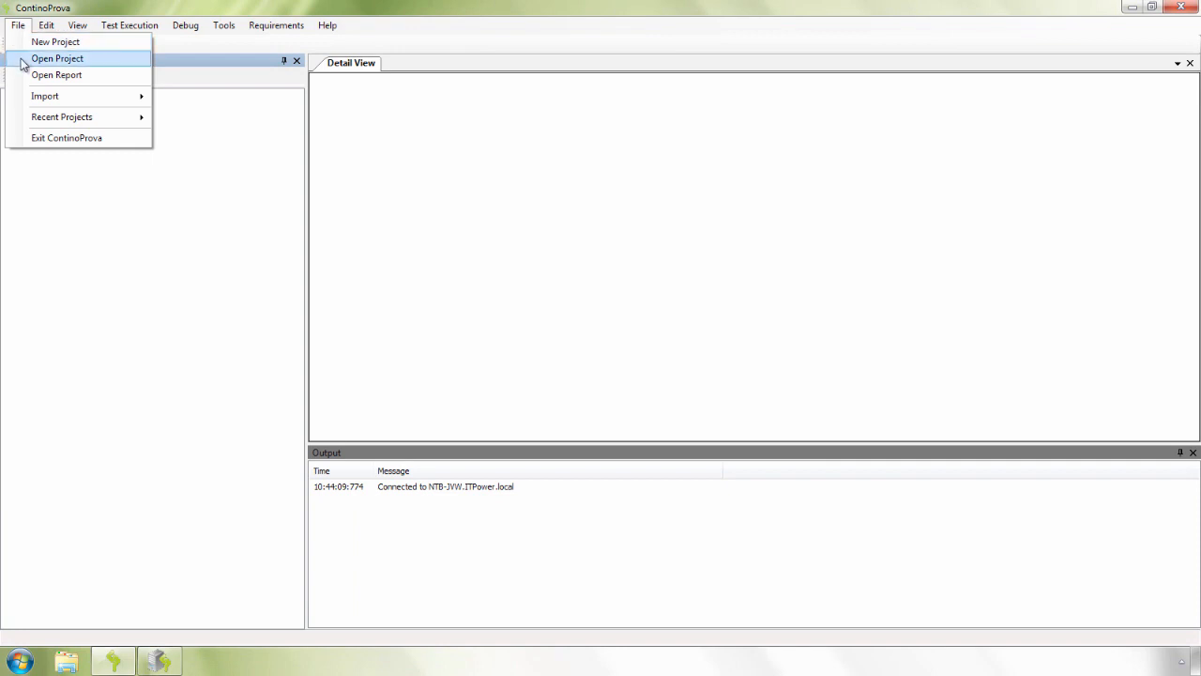
pyautogui.click(58, 58)
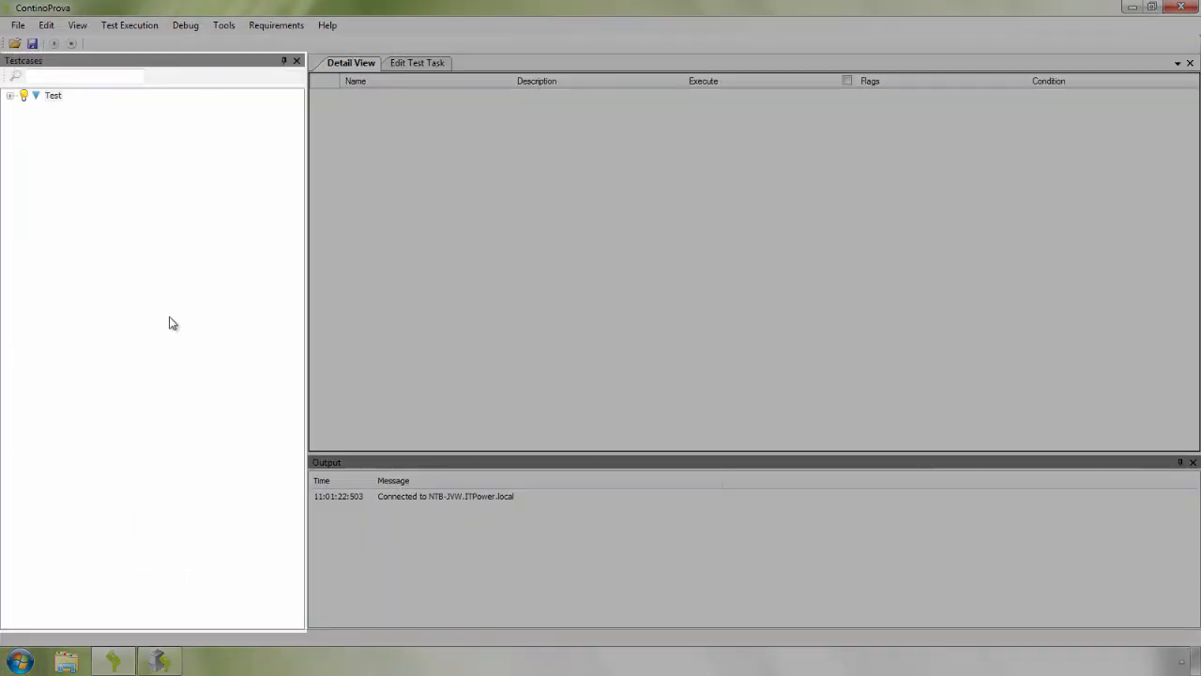
pyautogui.moveTo(160, 75)
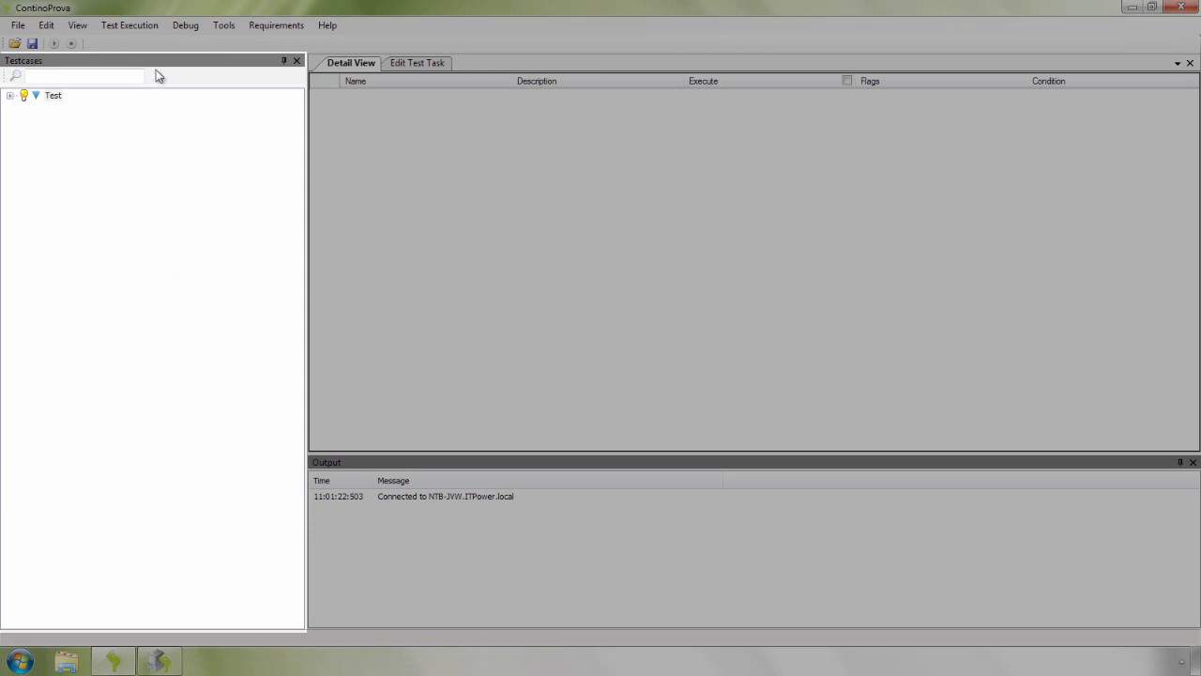
# Step: Expand the Test node to list three test cases and show Test case 2: Automatically blink
pyautogui.click(54, 96)
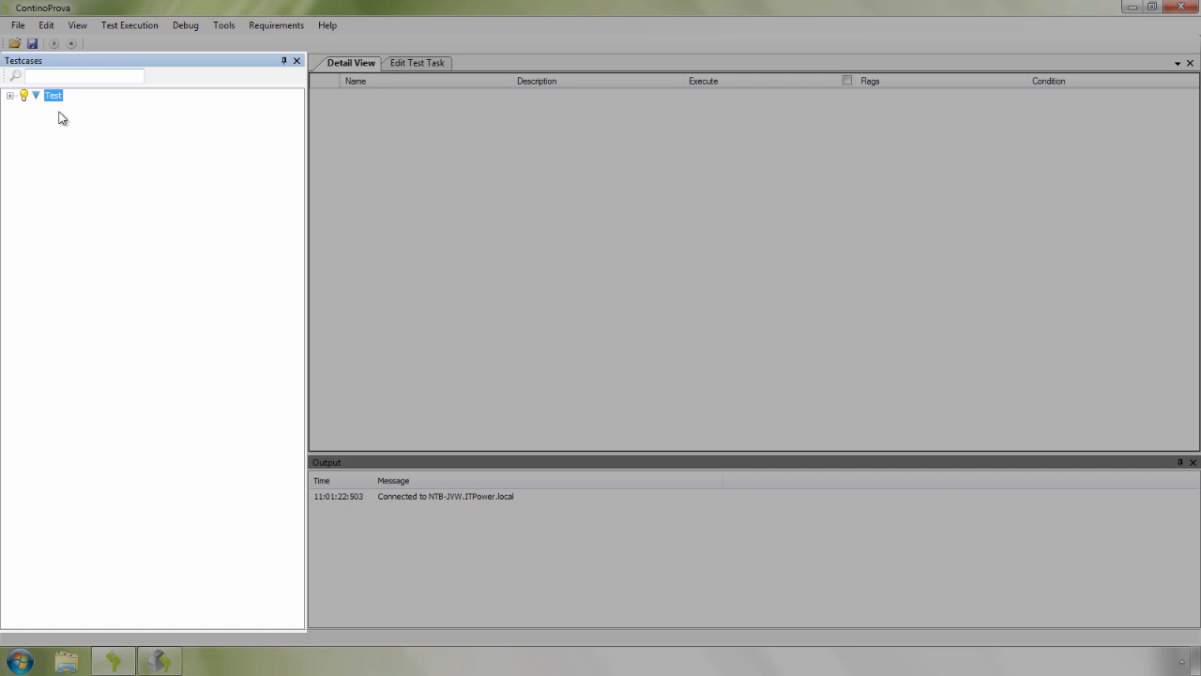
pyautogui.click(12, 95)
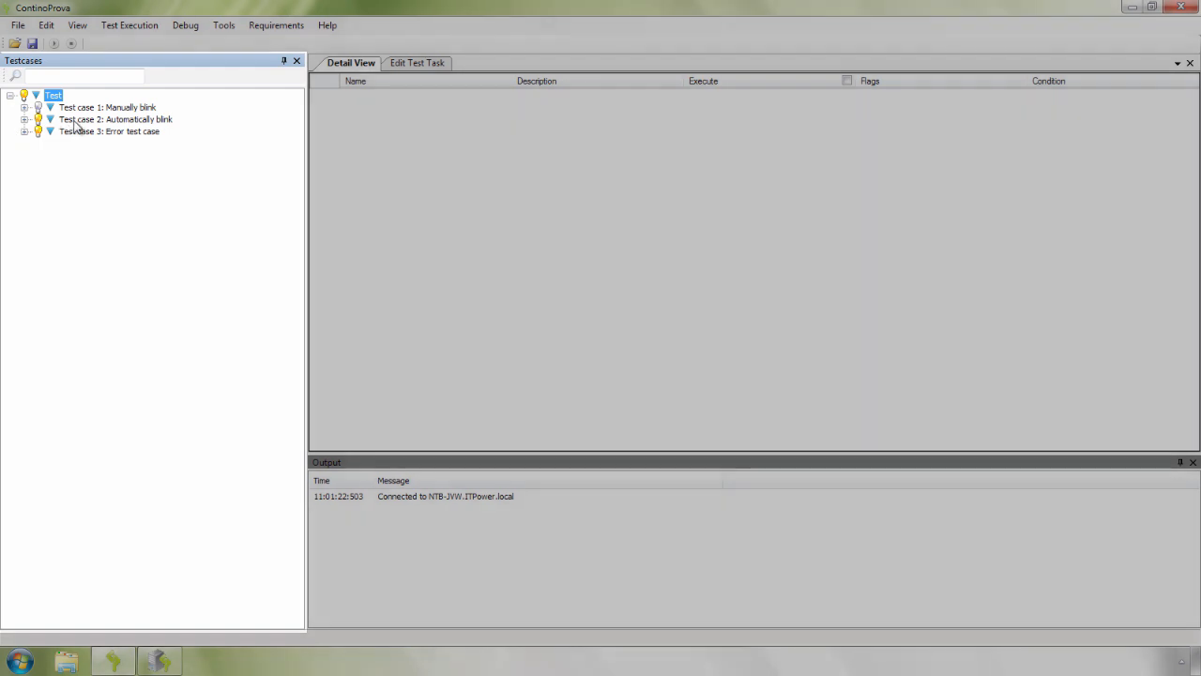
pyautogui.click(103, 120)
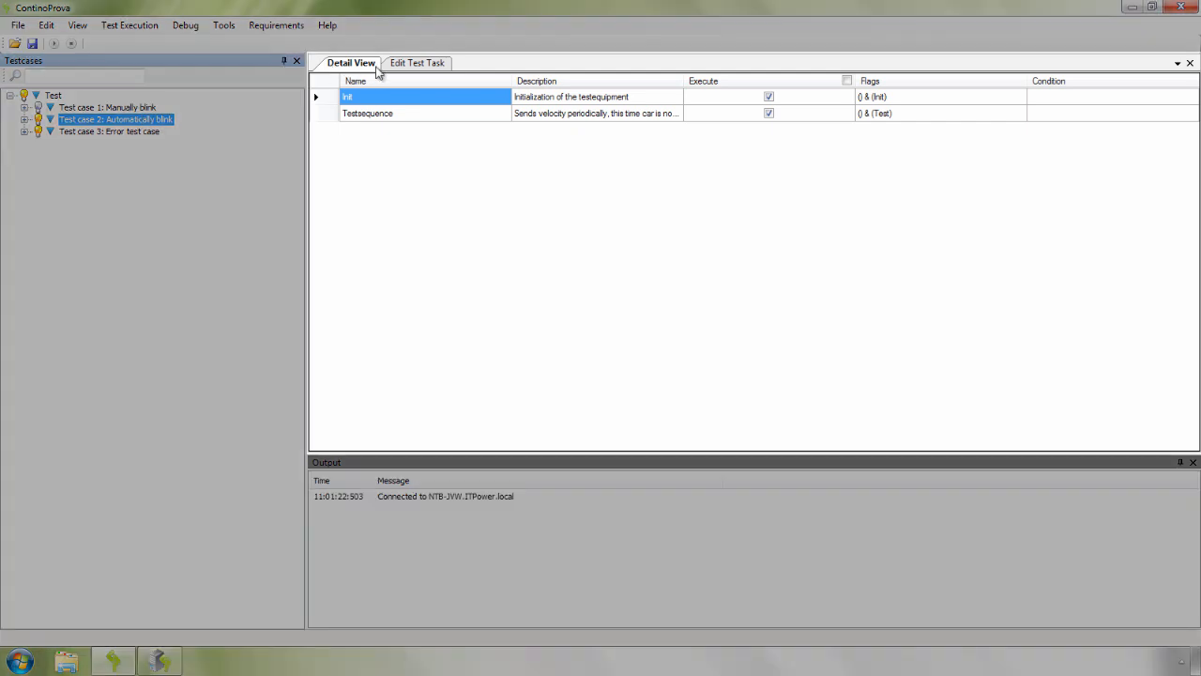
pyautogui.click(113, 120)
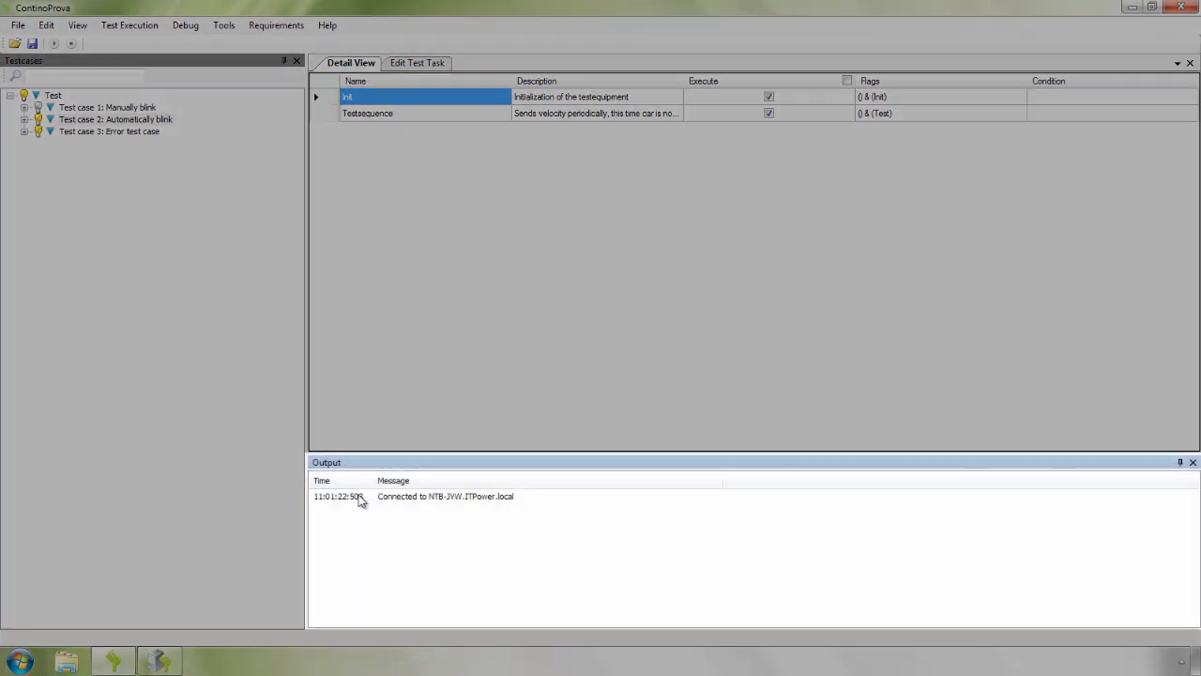
pyautogui.moveTo(511, 518)
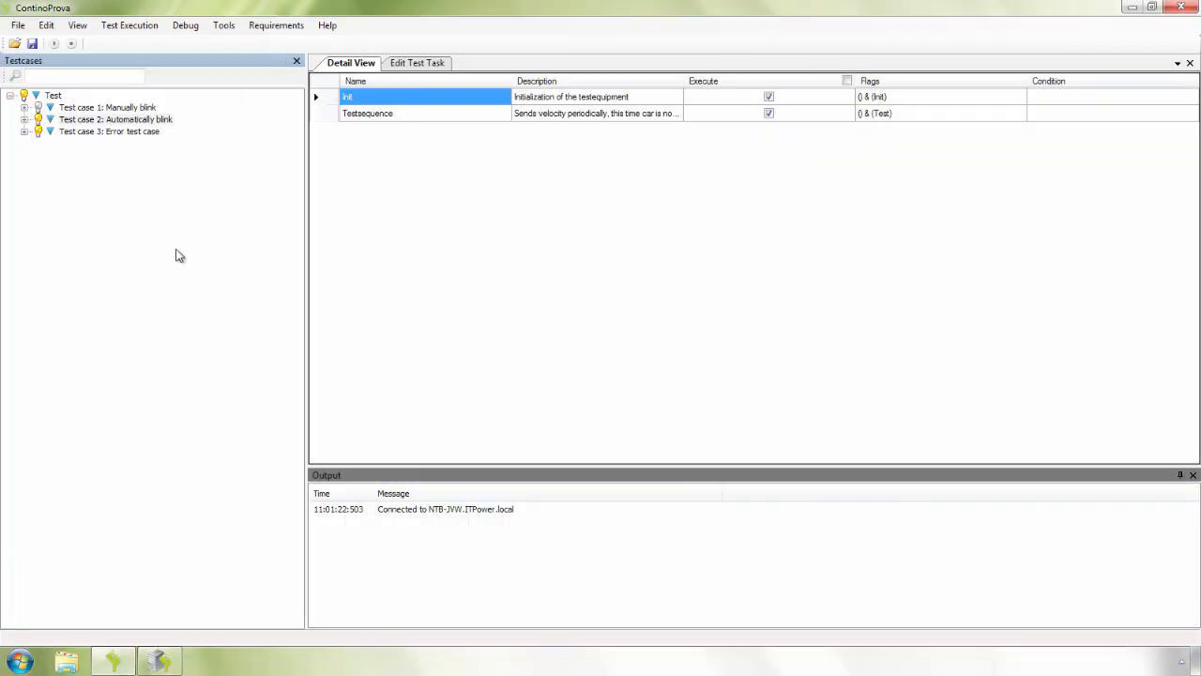
# Step: Expand Test case 2 and its Init step to reveal their sub-steps
pyautogui.click(114, 120)
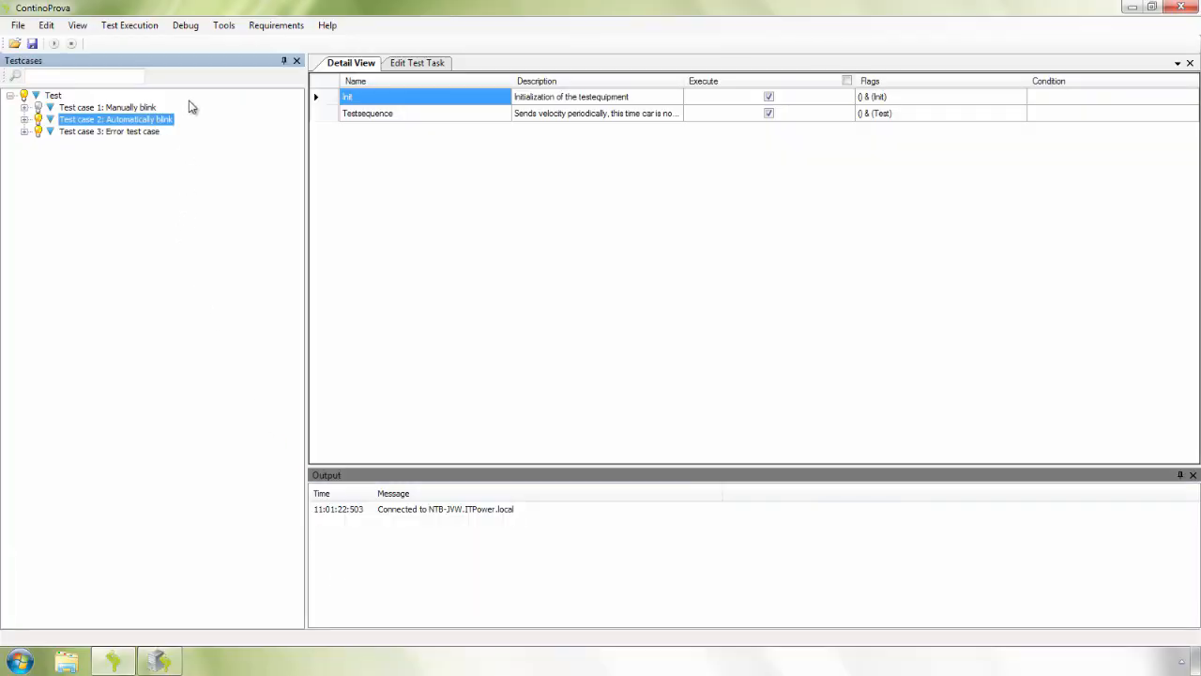
pyautogui.moveTo(186, 139)
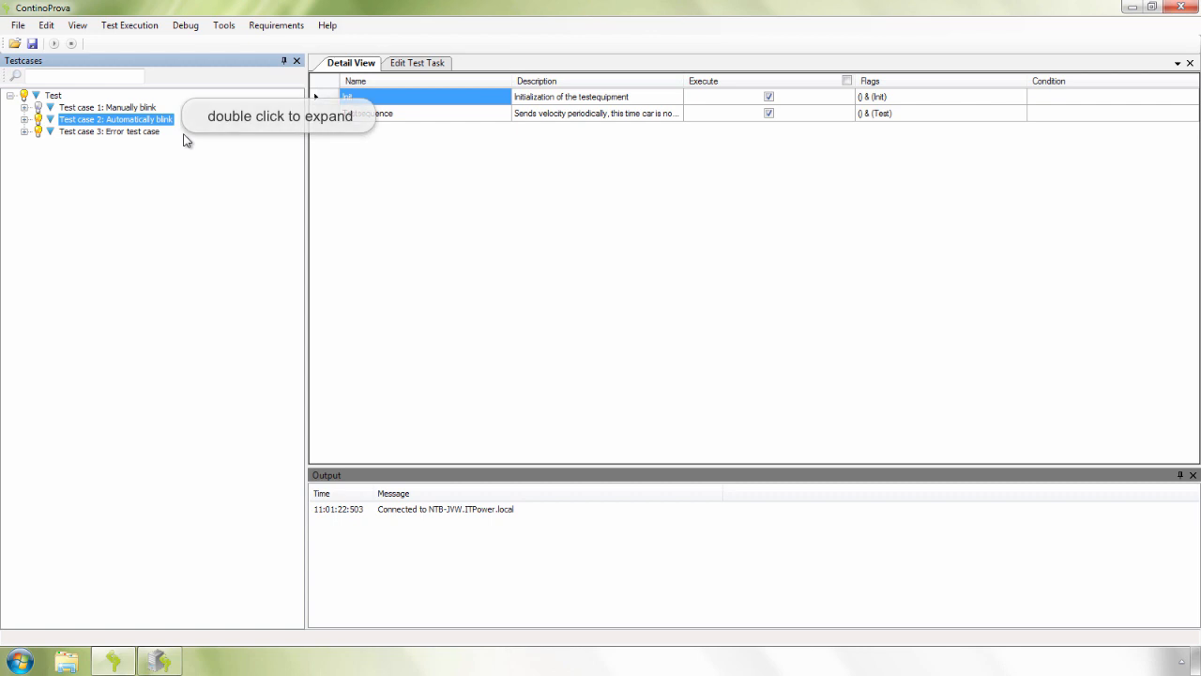
pyautogui.moveTo(67, 137)
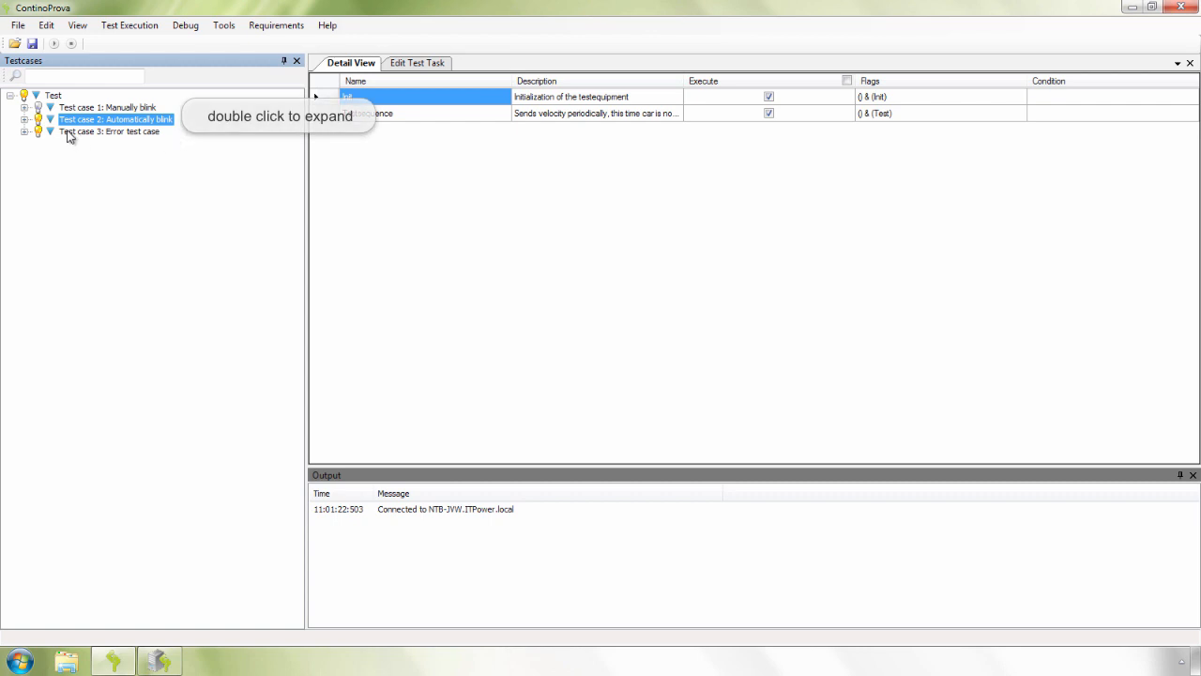
pyautogui.doubleClick(110, 120)
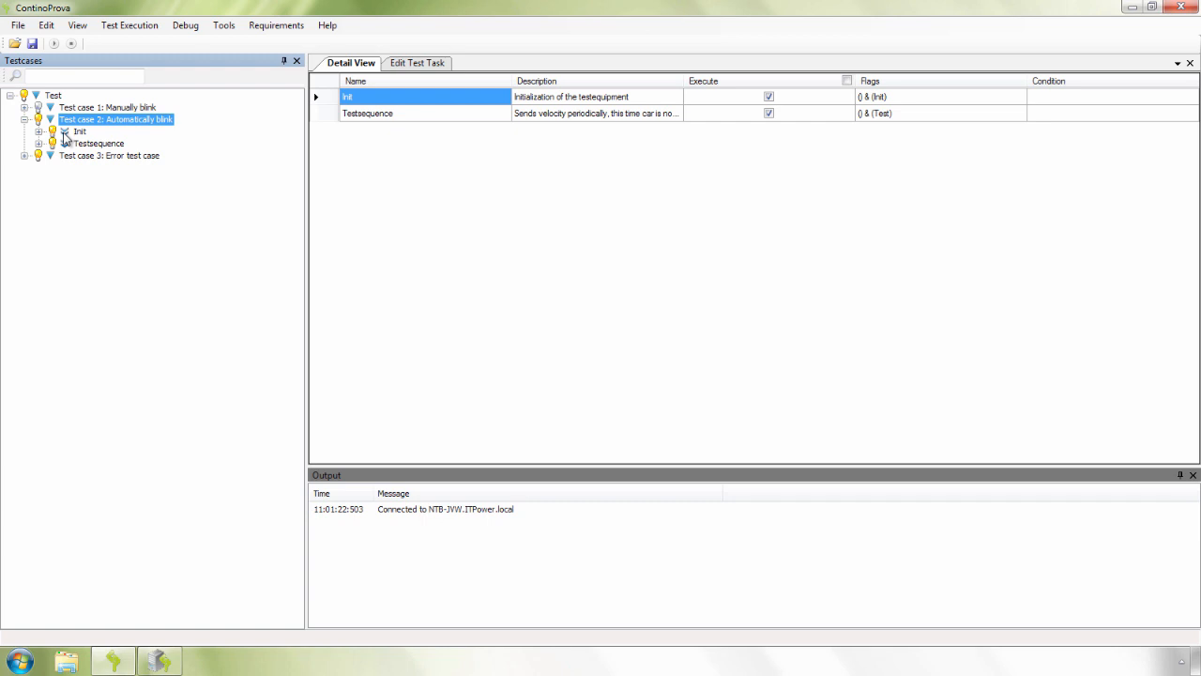
pyautogui.moveTo(62, 160)
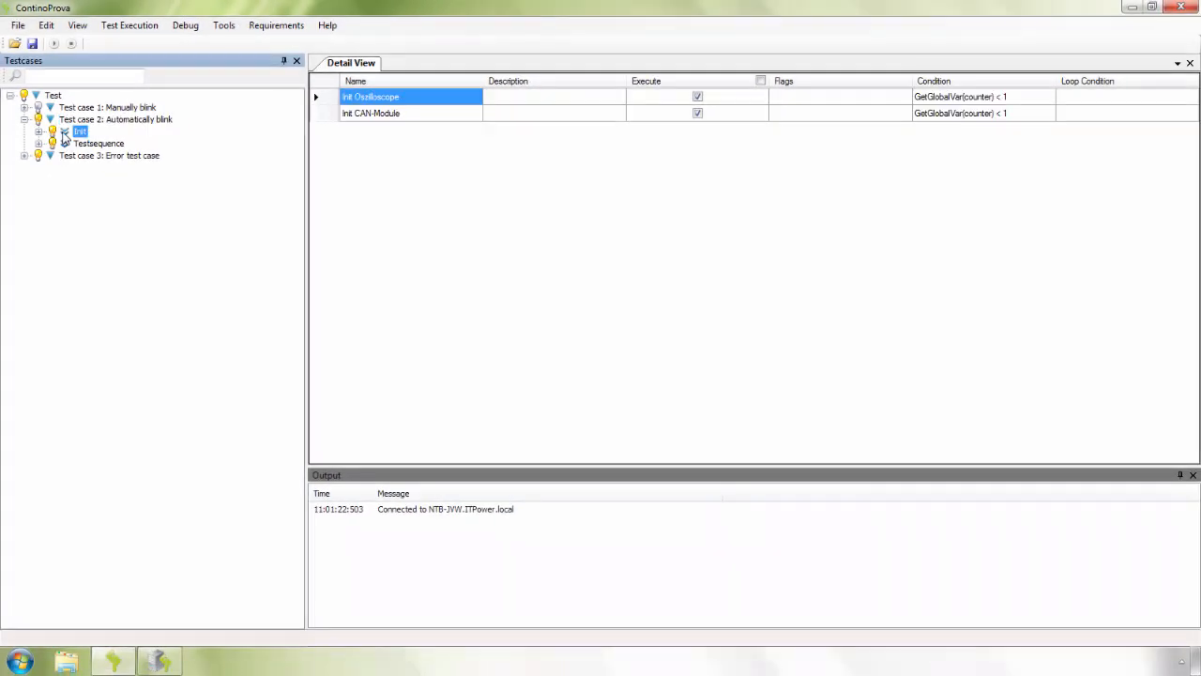
pyautogui.click(52, 131)
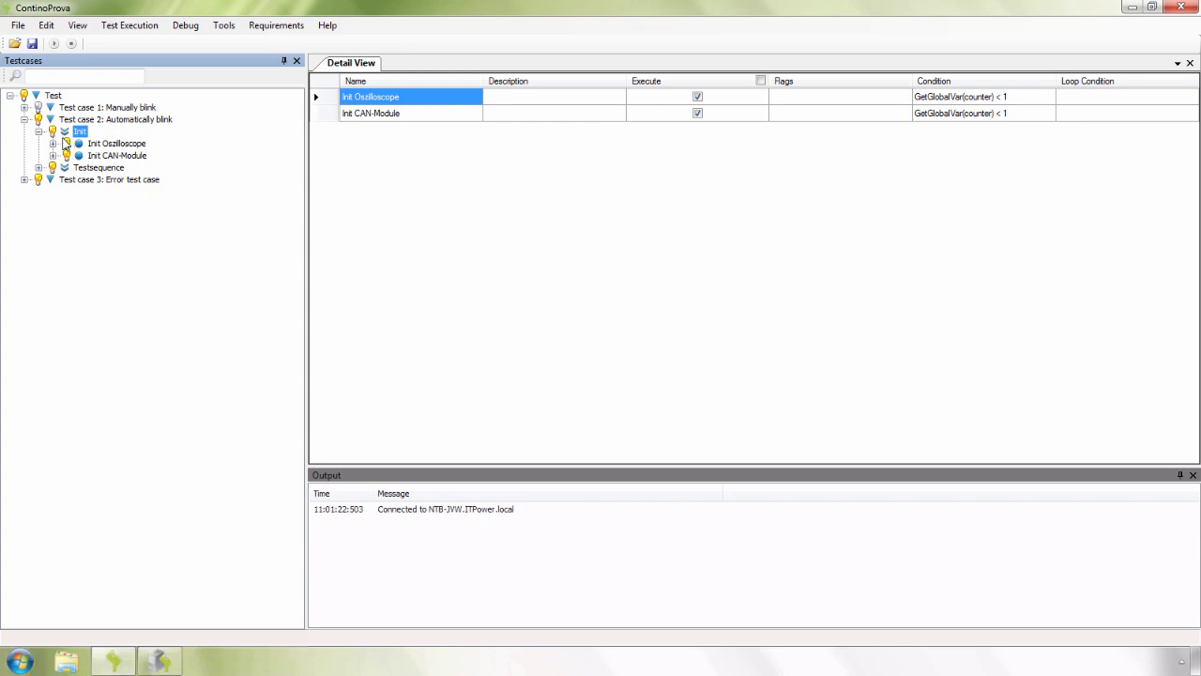
pyautogui.moveTo(71, 171)
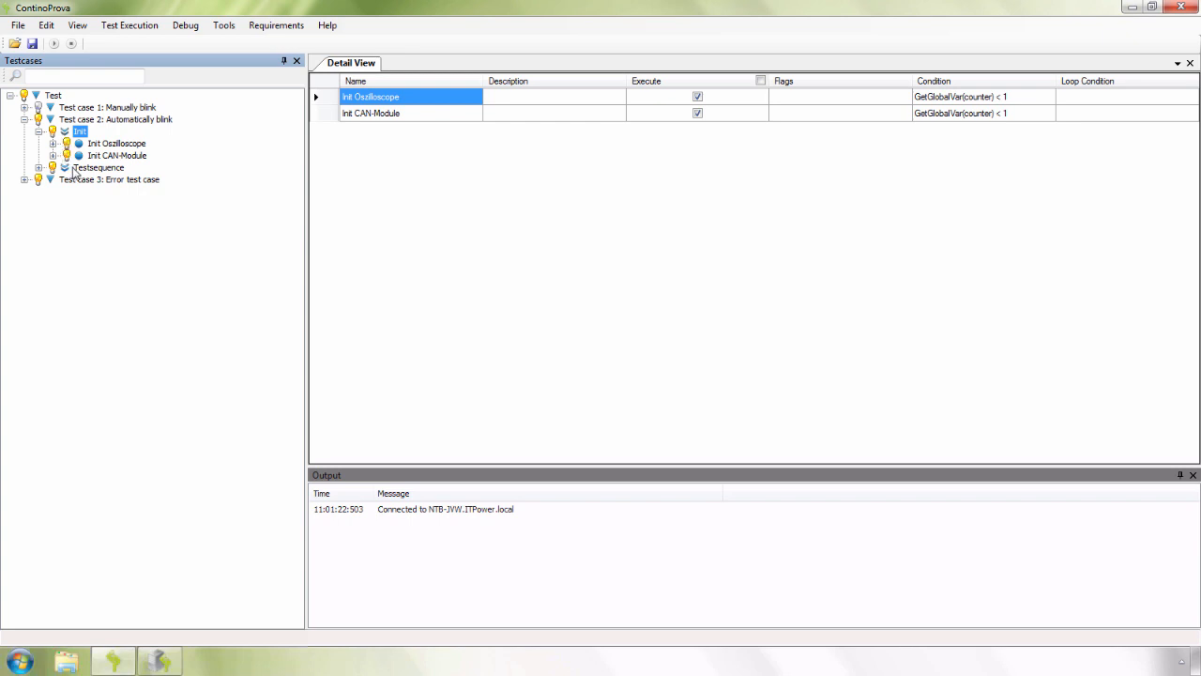
# Step: Expand Testsequence and Measure EmergencyBlink to show its two ReadMeasurement entries
pyautogui.click(98, 169)
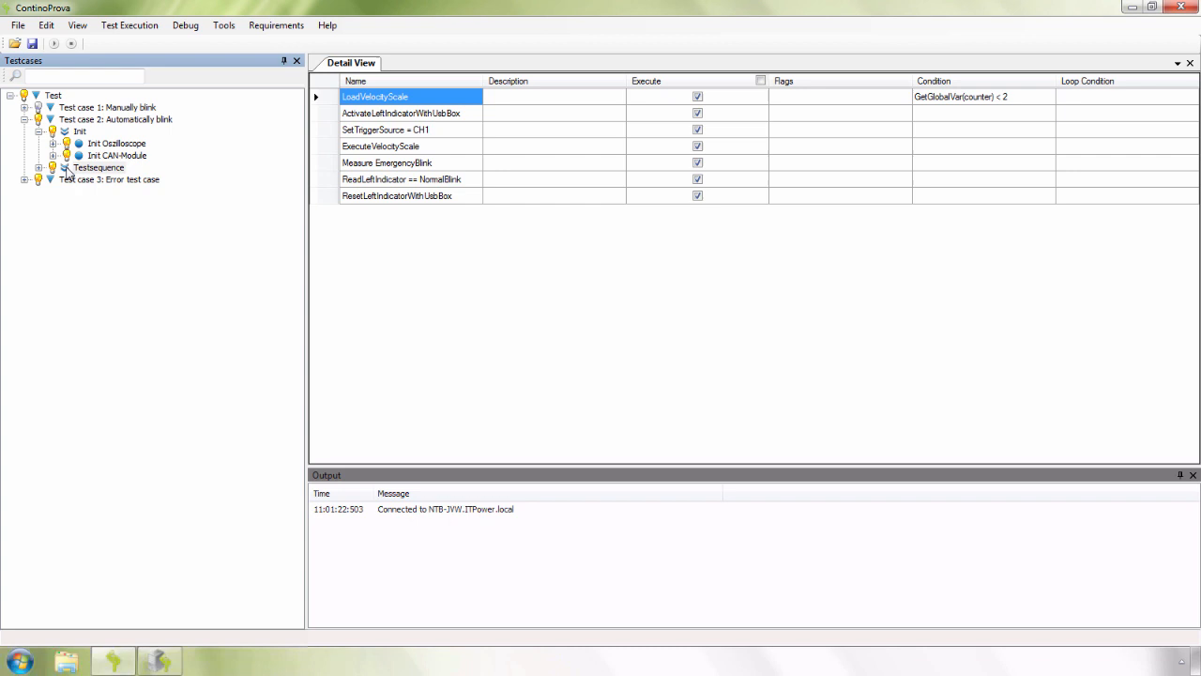
pyautogui.click(55, 167)
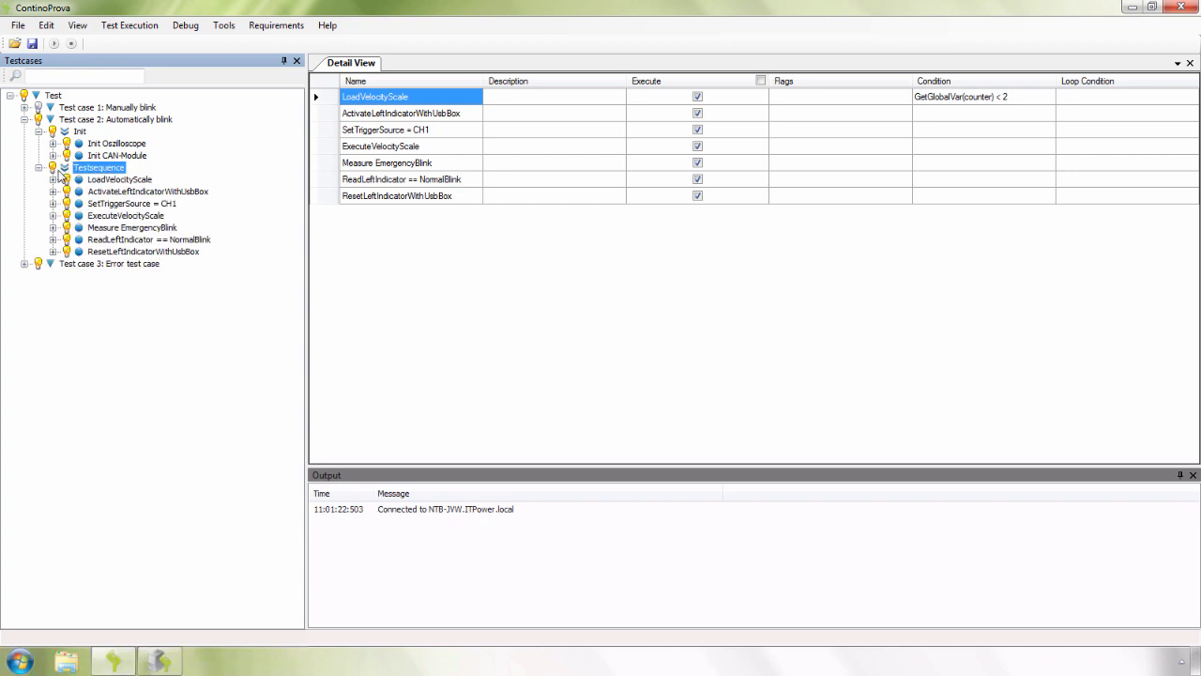
pyautogui.moveTo(58, 227)
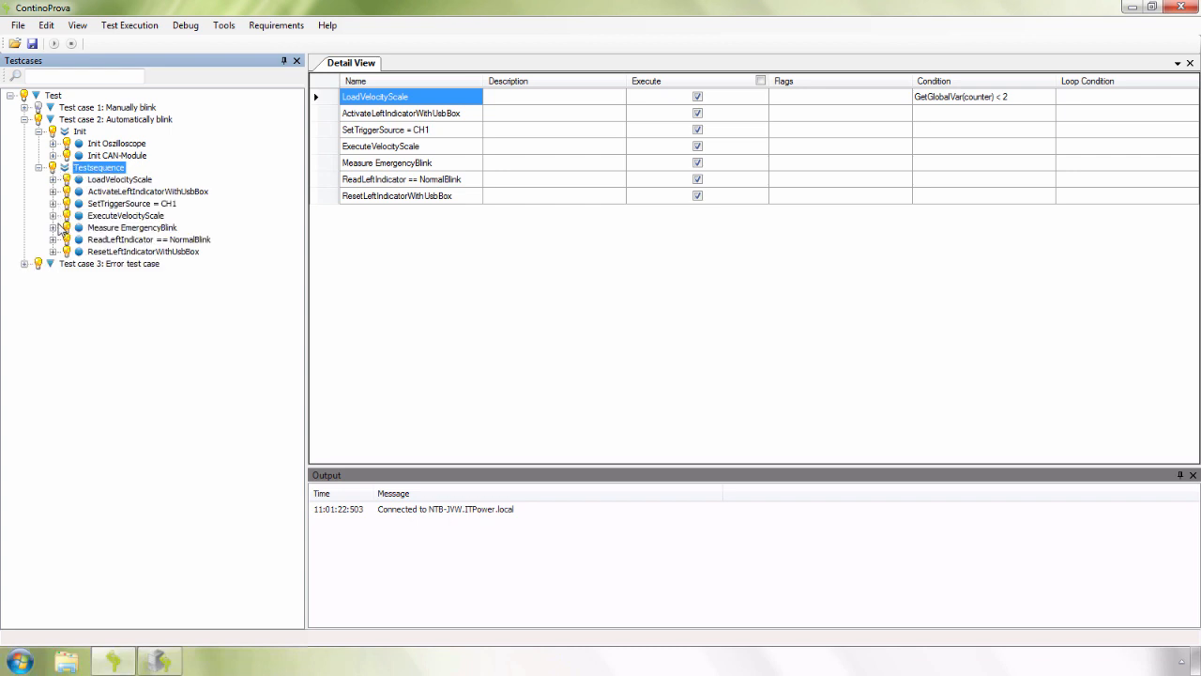
pyautogui.click(55, 227)
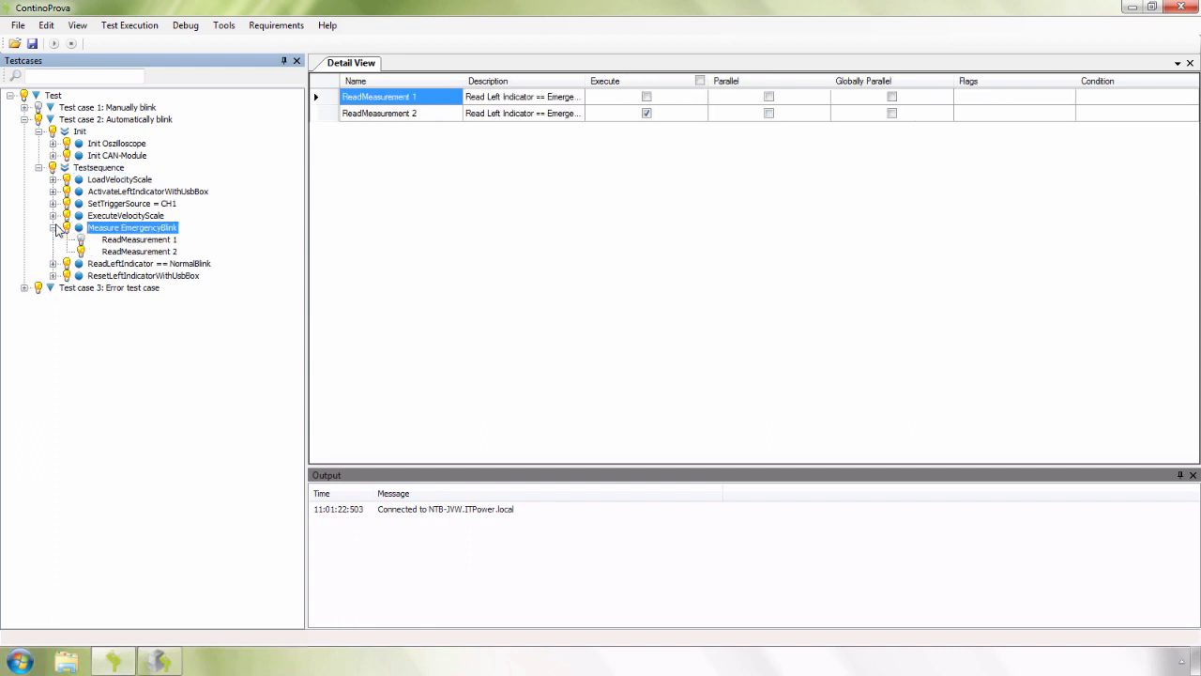
# Step: Edit ReadMeasurement 2, reviewing the Service choices and keeping TektronixService
pyautogui.click(139, 251)
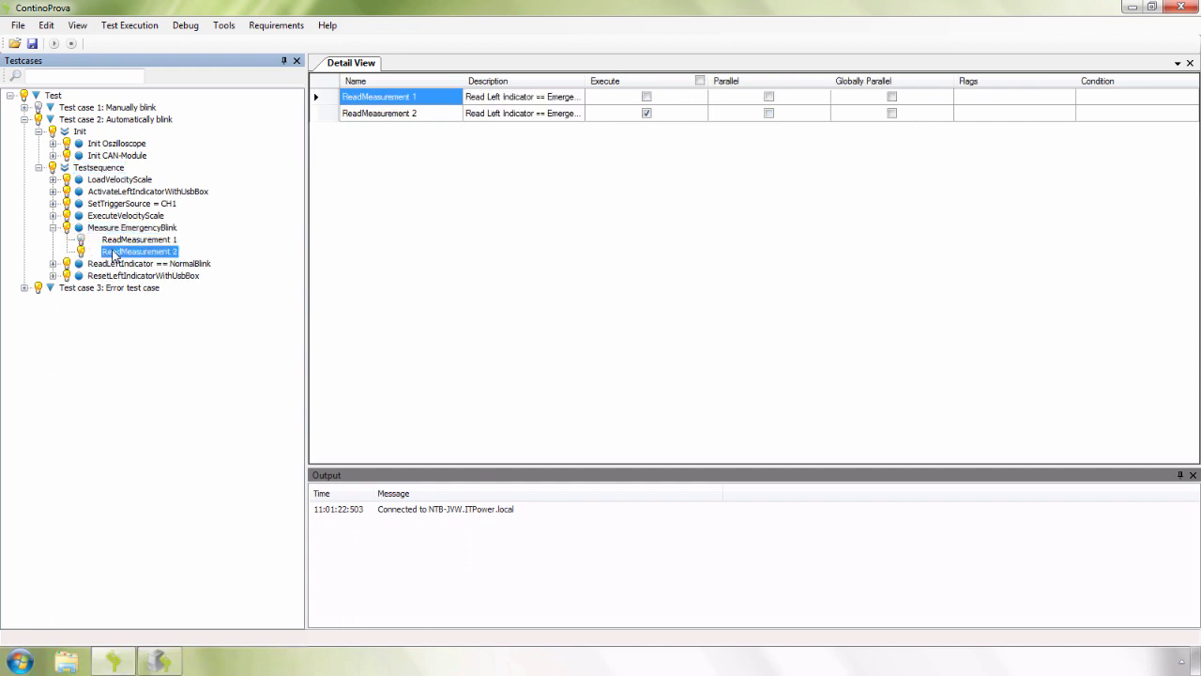
pyautogui.doubleClick(139, 251)
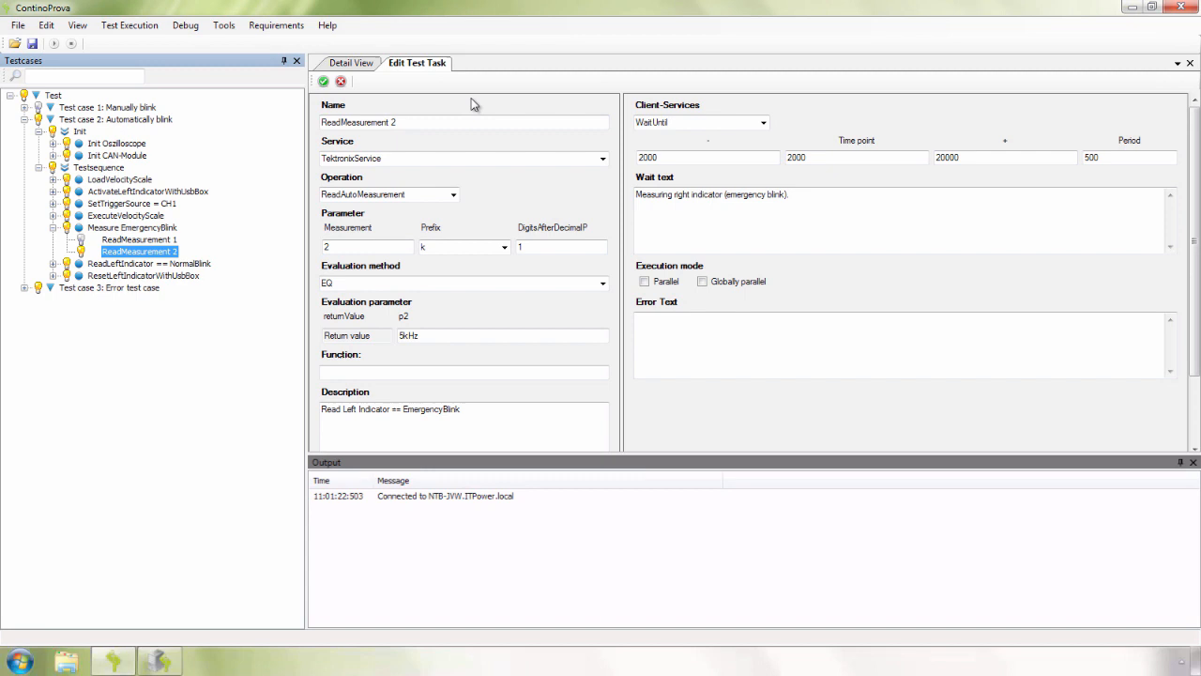
pyautogui.click(600, 158)
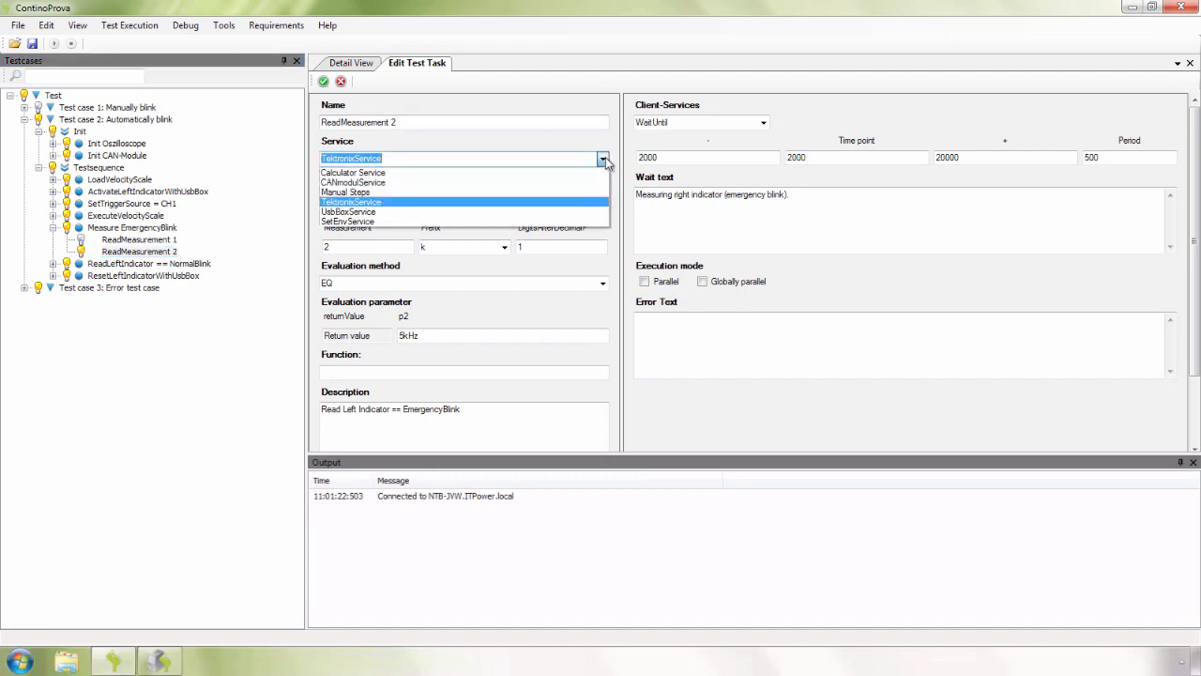
pyautogui.click(351, 203)
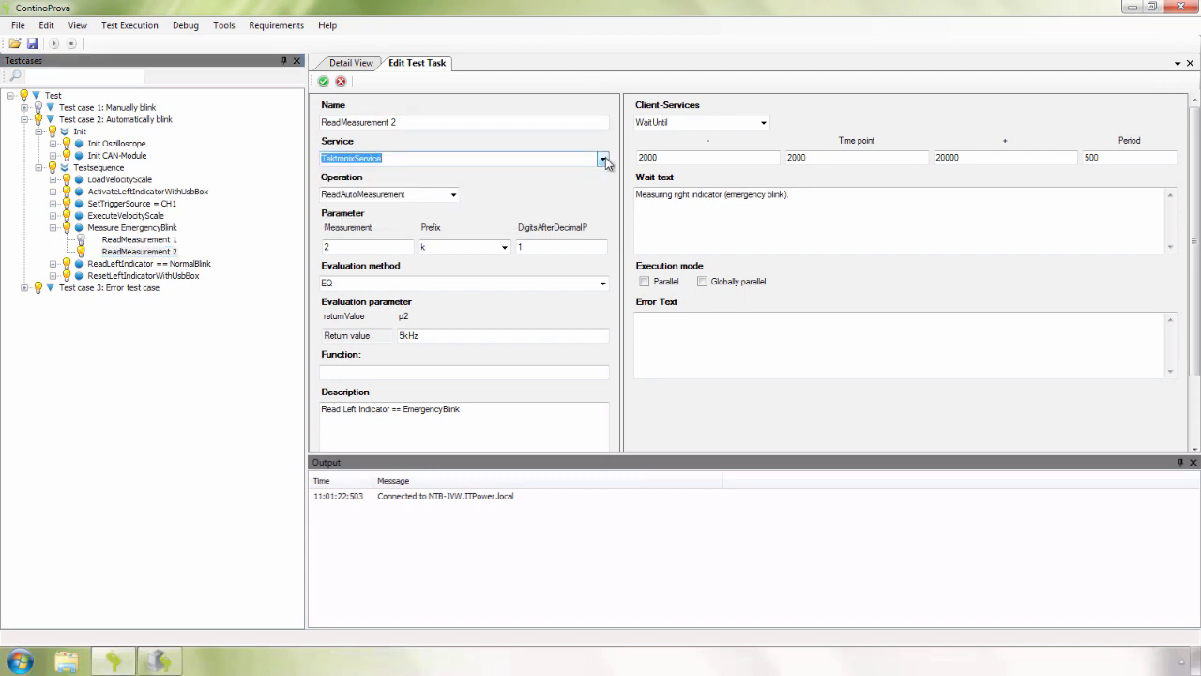
pyautogui.moveTo(454, 197)
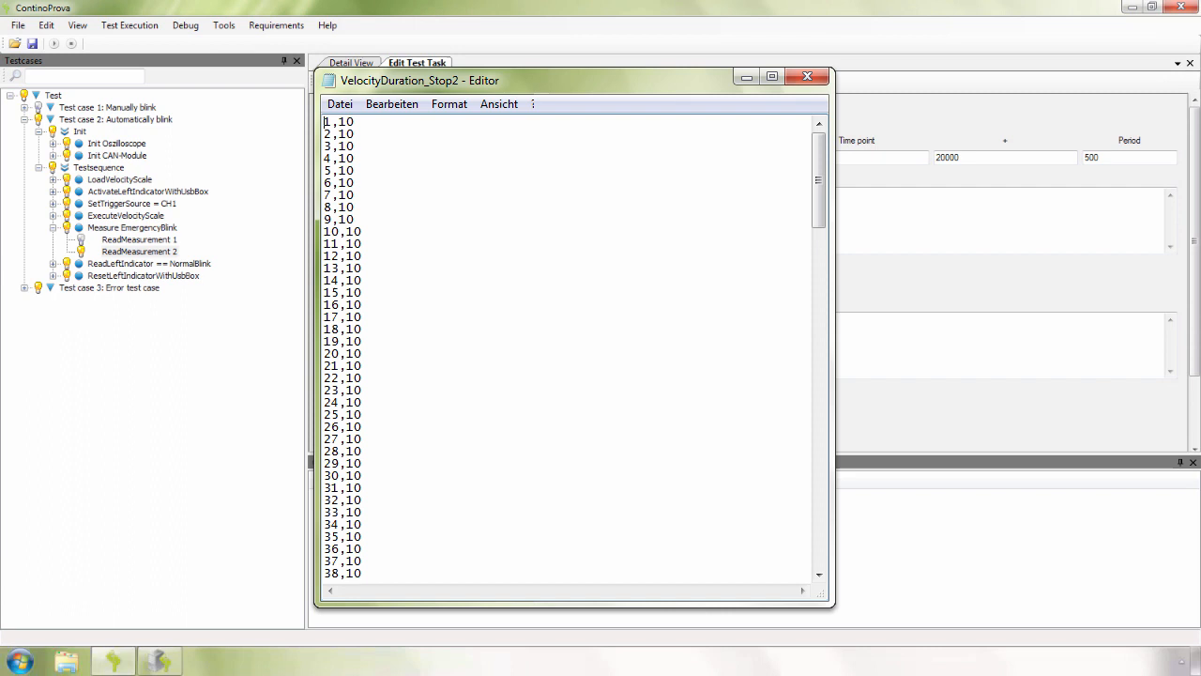
# Step: Close the VelocityDuration_Stop2 data file in Notepad
pyautogui.click(803, 75)
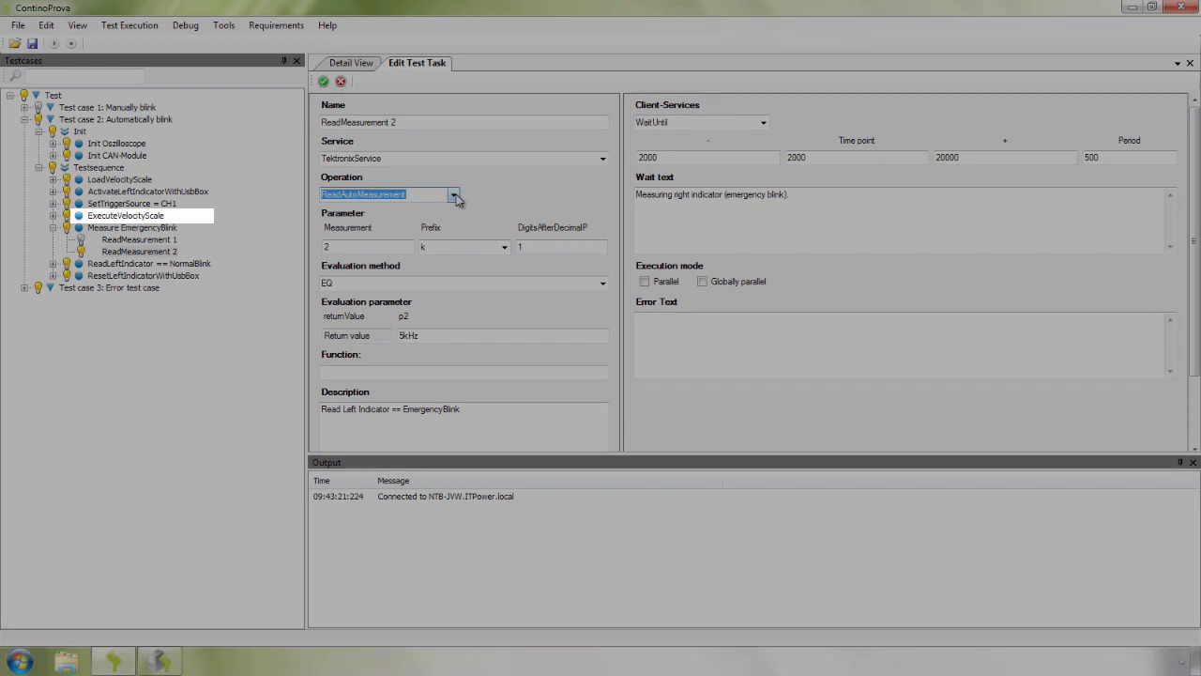
# Step: Leave the operation unchanged and expand ReadLeftIndicator == NormalBlink to show SetTriggerSource and ReadMeasurement
pyautogui.click(131, 227)
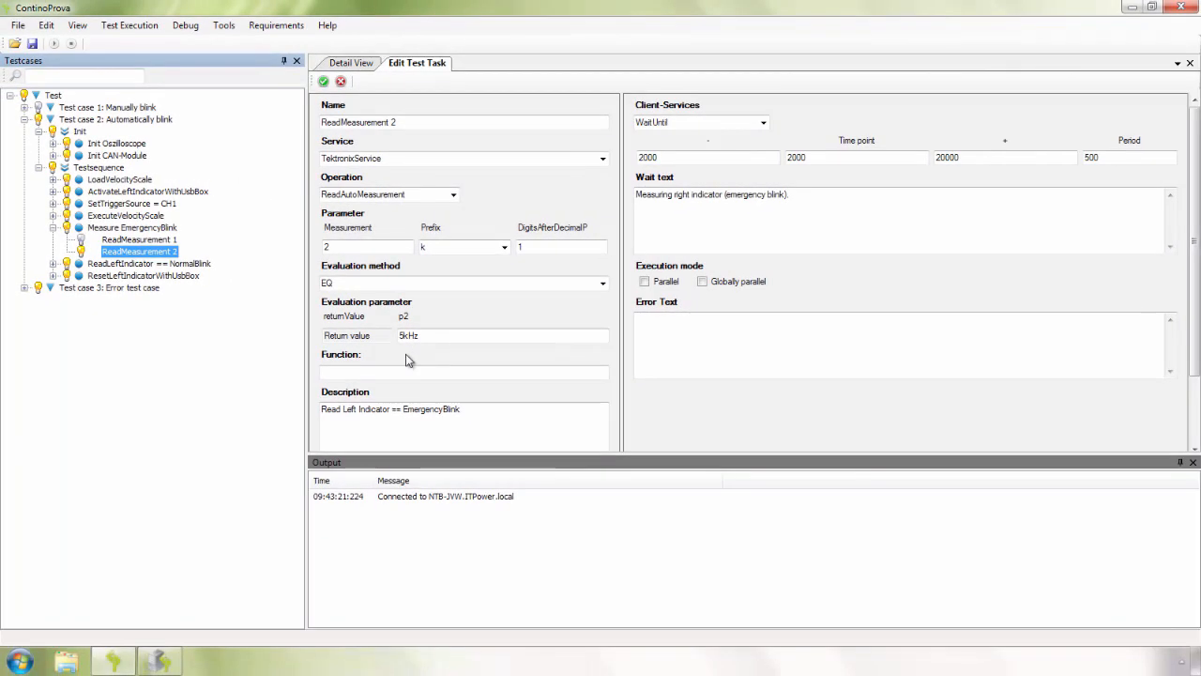
pyautogui.click(151, 263)
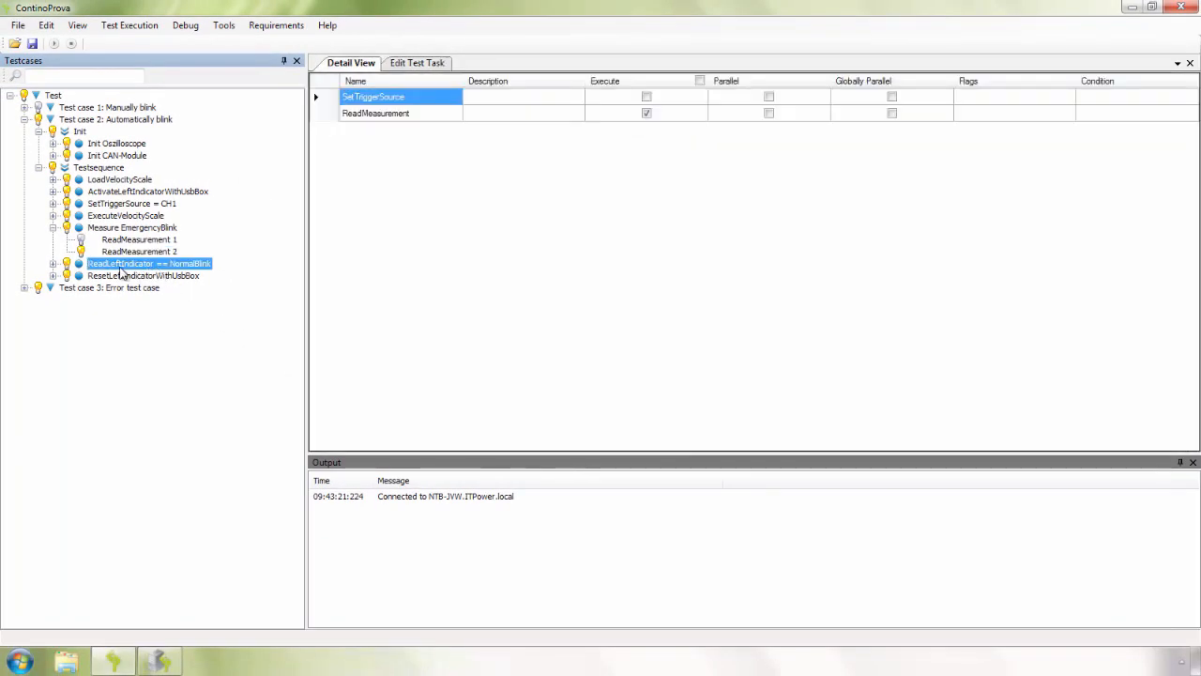
pyautogui.click(53, 263)
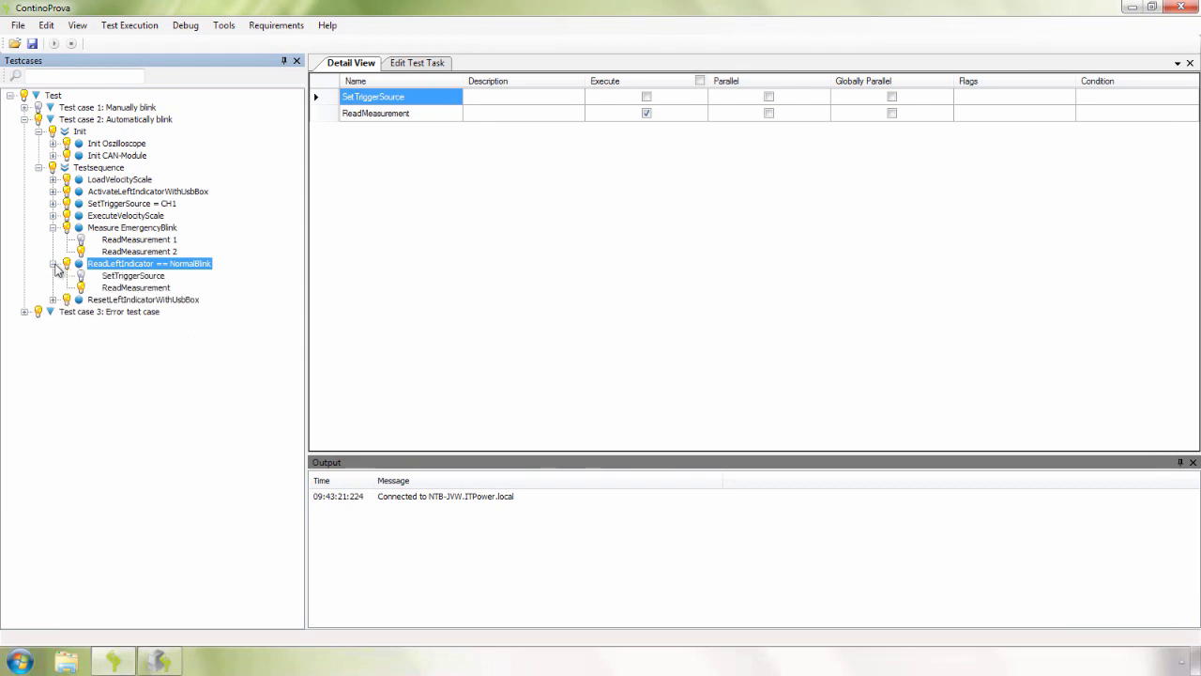
# Step: Edit the NormalBlink ReadMeasurement task to review its TektronixService settings
pyautogui.click(135, 287)
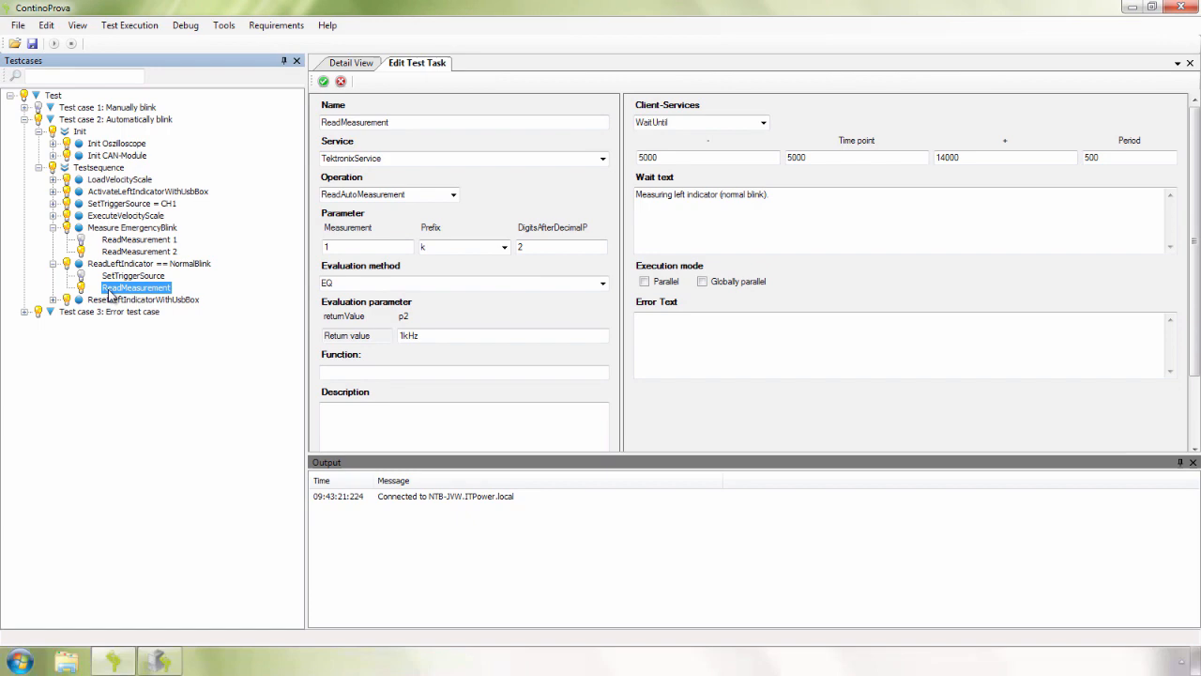
pyautogui.moveTo(406, 105)
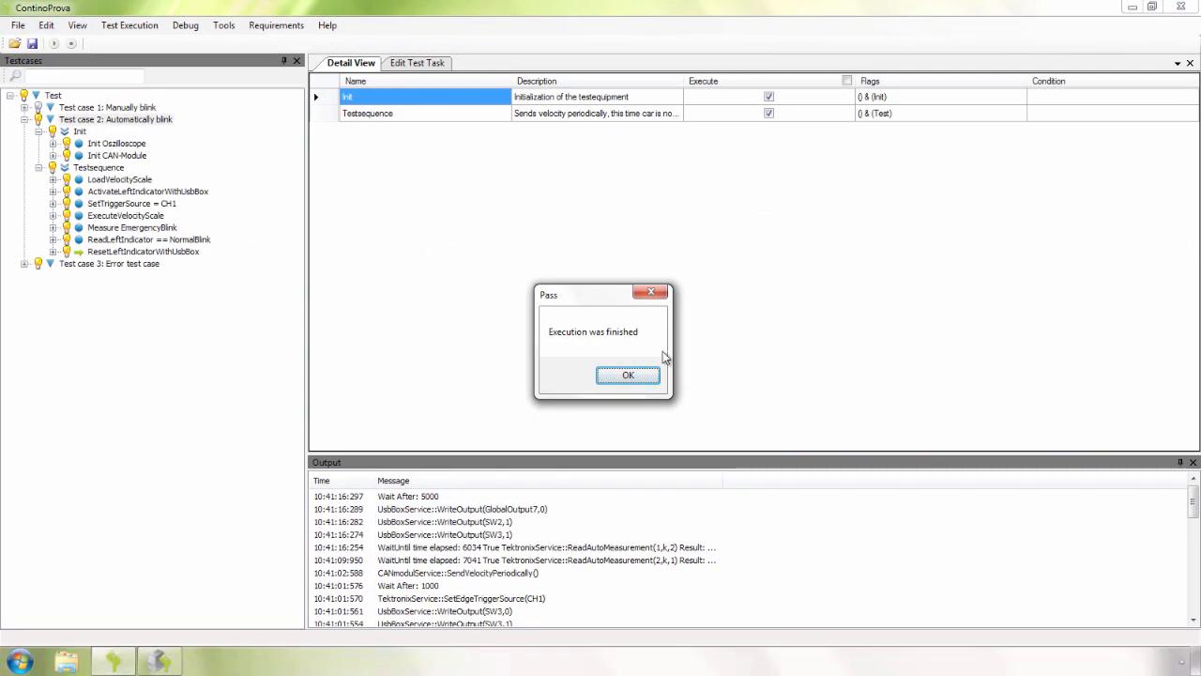
# Step: Acknowledge the Pass dialog after Test case 2 finishes executing
pyautogui.click(627, 373)
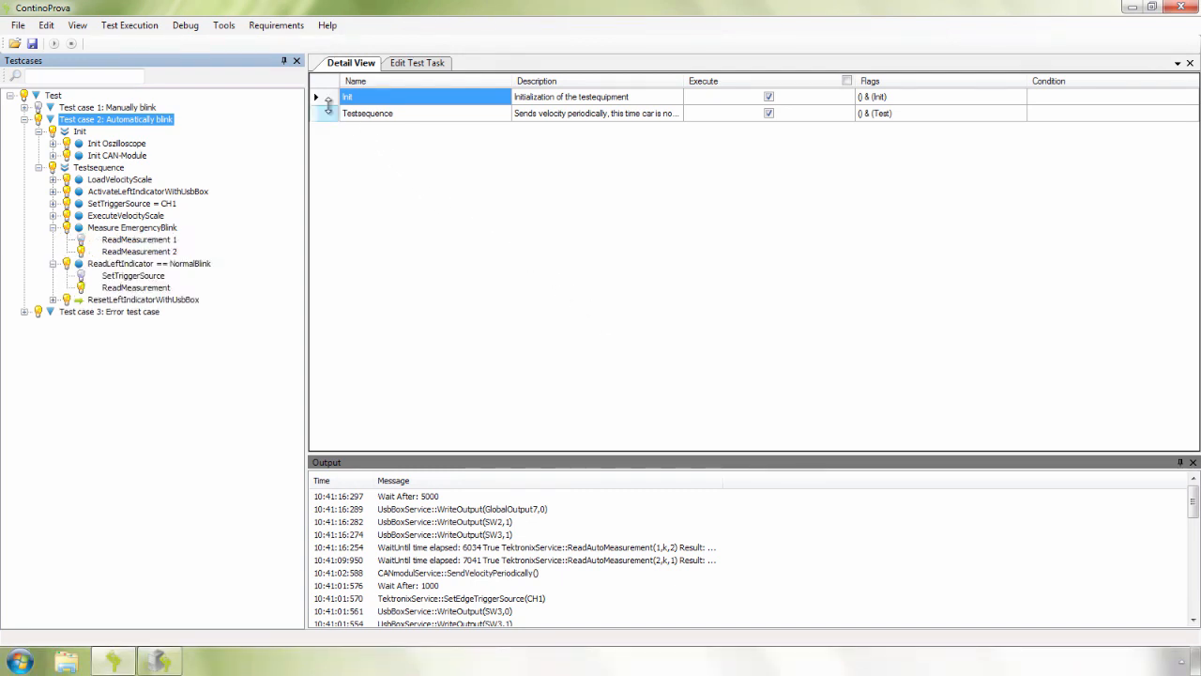
# Step: Show the test report via Tools and jump to the passed Measure EmergencyBlink results
pyautogui.click(221, 26)
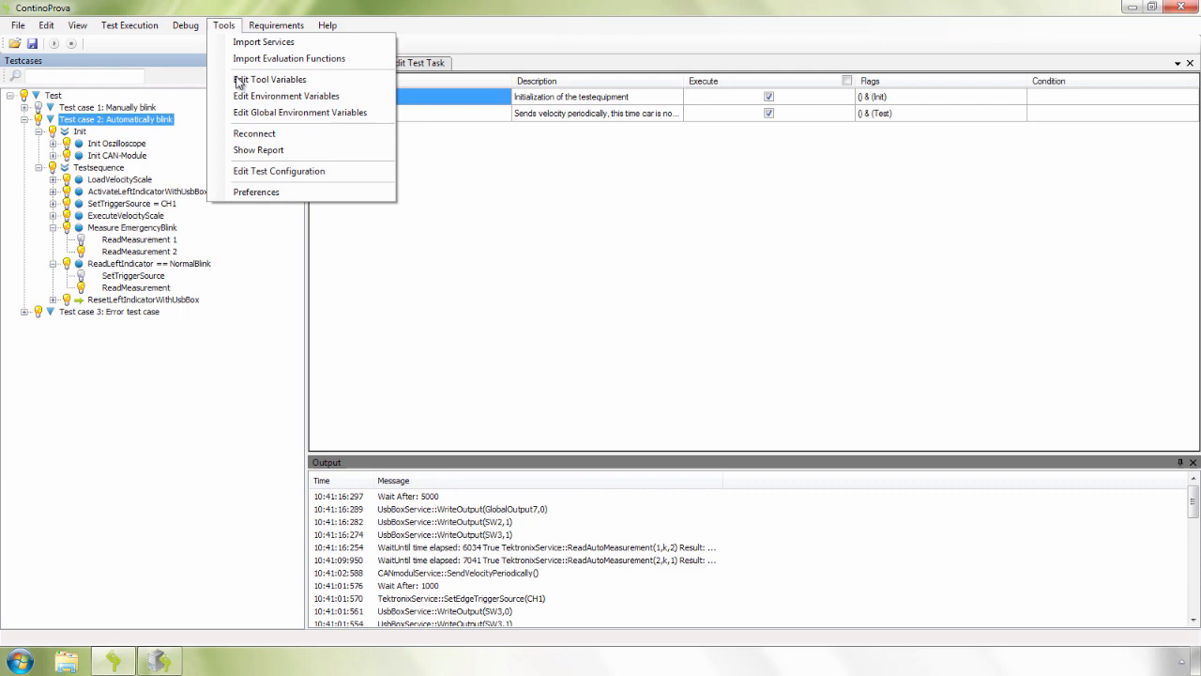
pyautogui.click(271, 79)
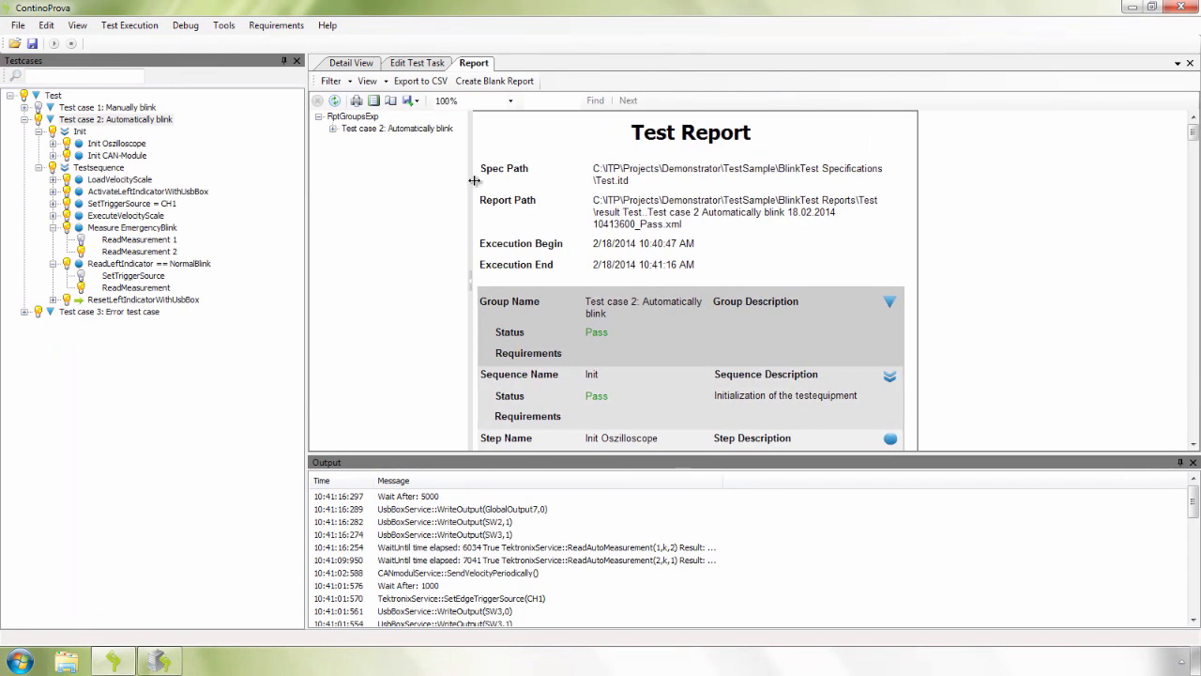
pyautogui.click(335, 128)
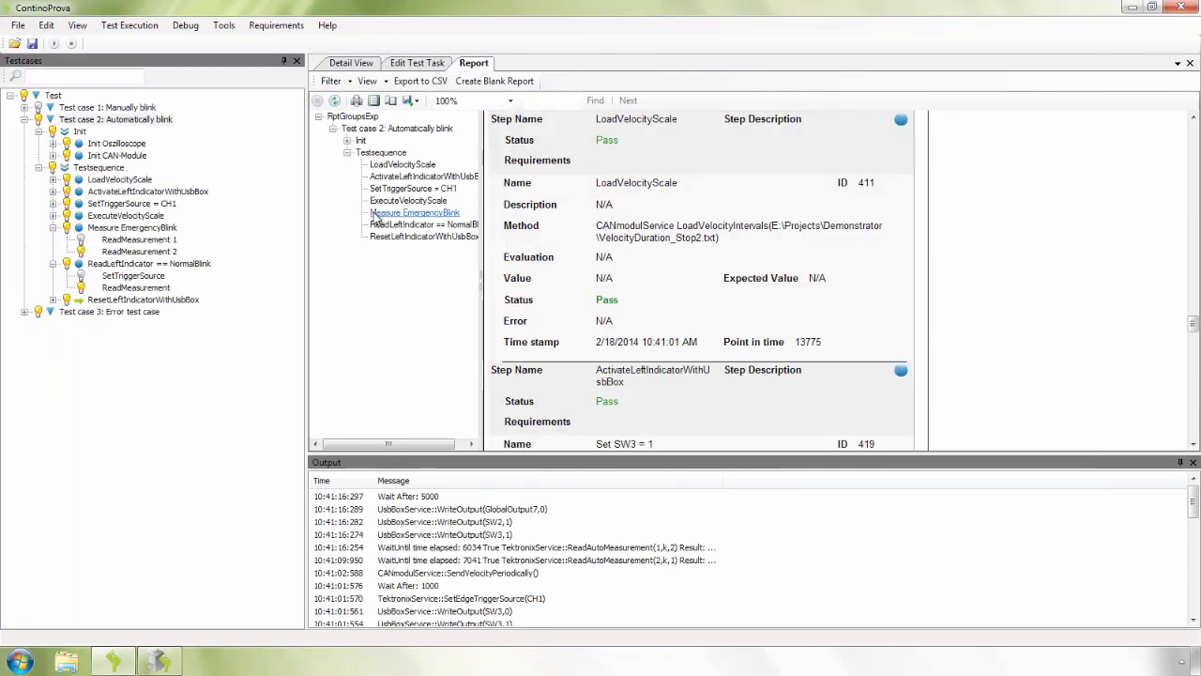
pyautogui.click(412, 212)
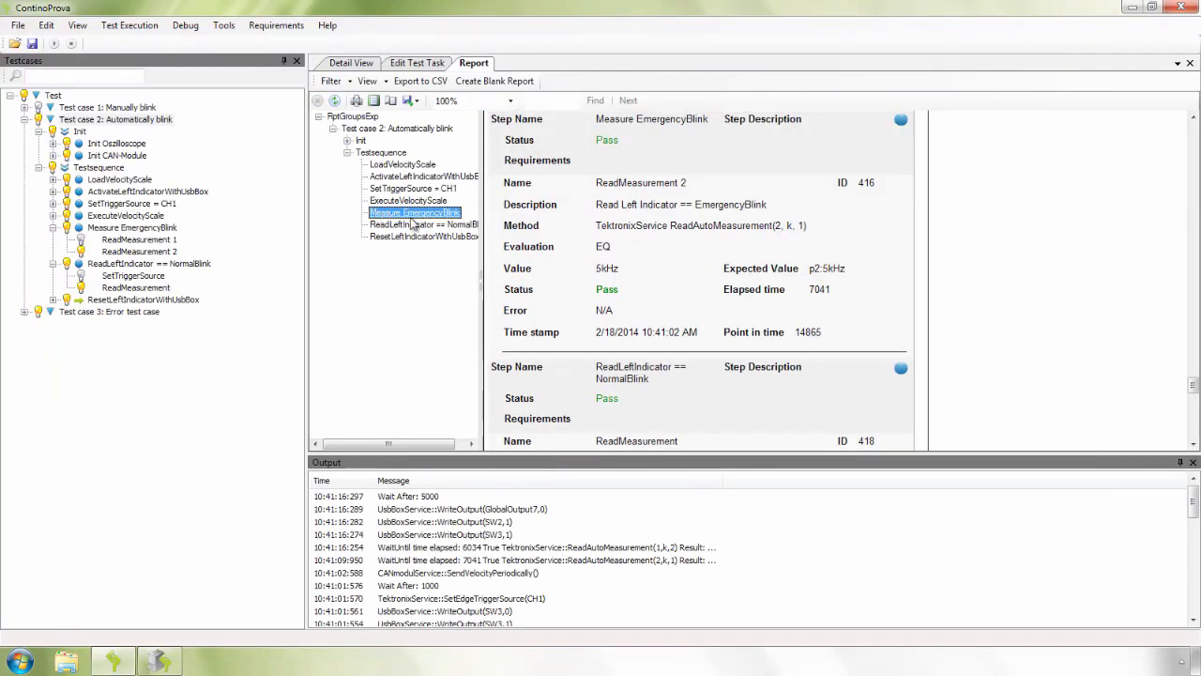